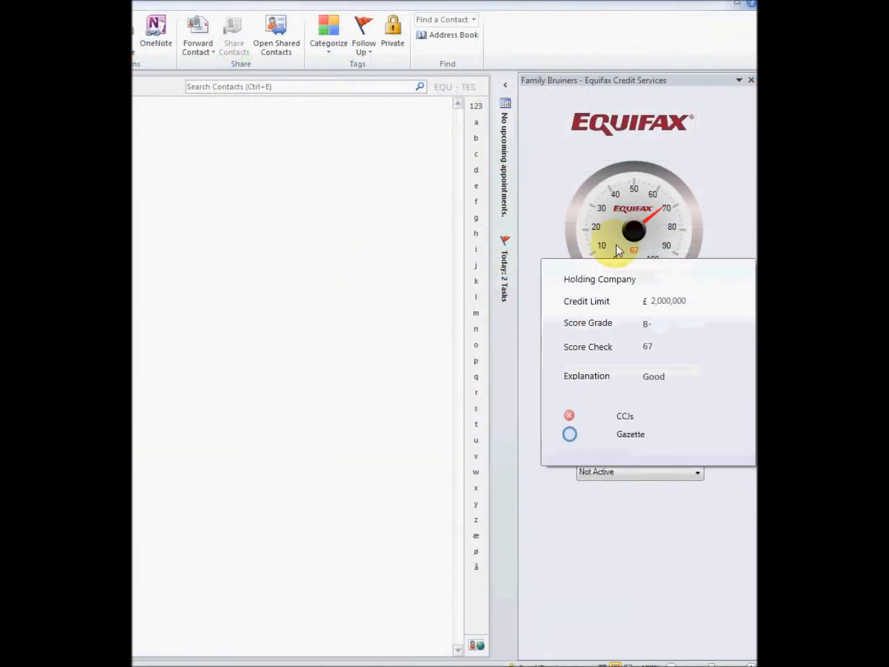
pyautogui.moveTo(612, 260)
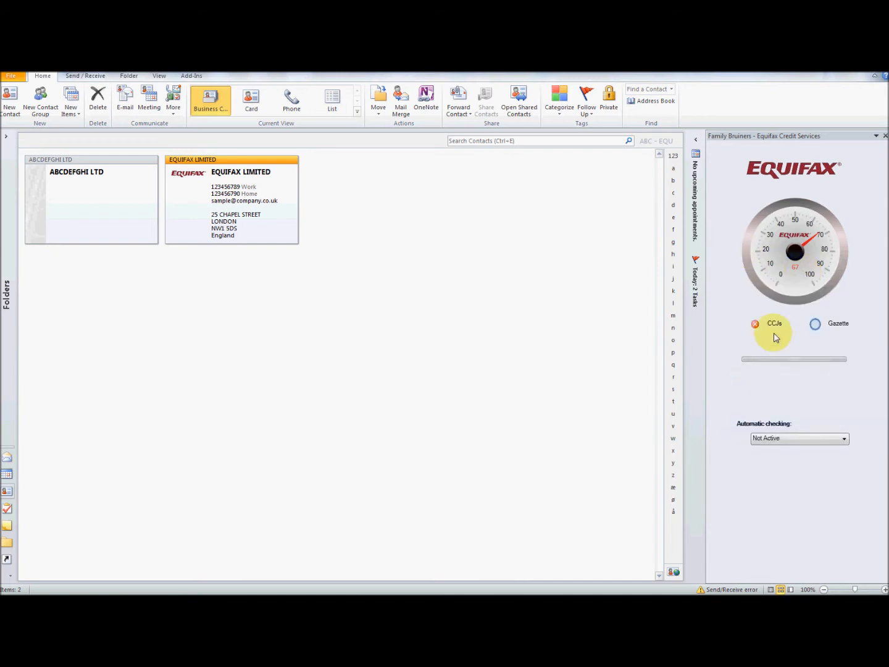
# Show the CCJ records, then the Gazette notice details grid for EQUIFAX LIMITED.
pyautogui.click(753, 323)
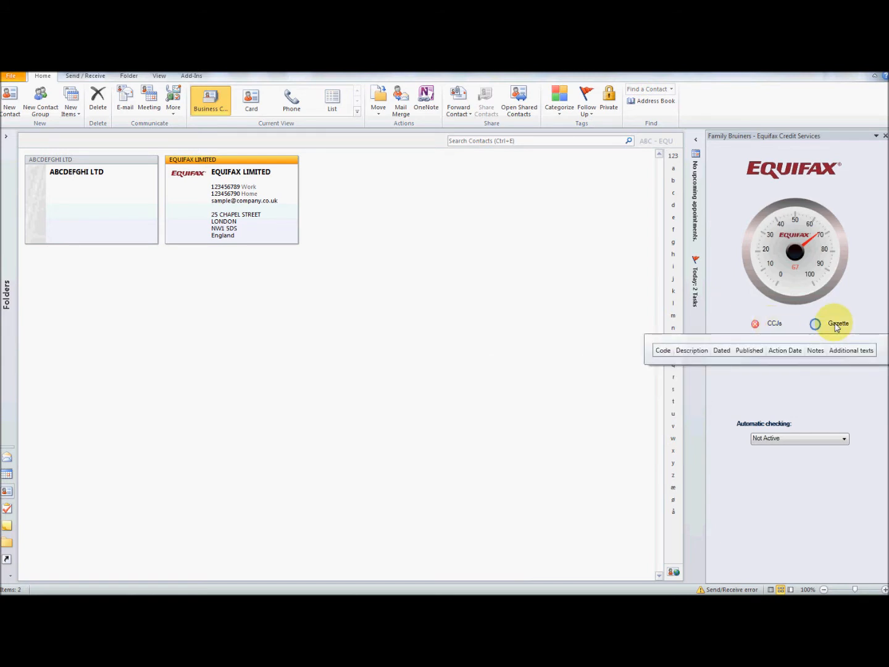
pyautogui.click(839, 324)
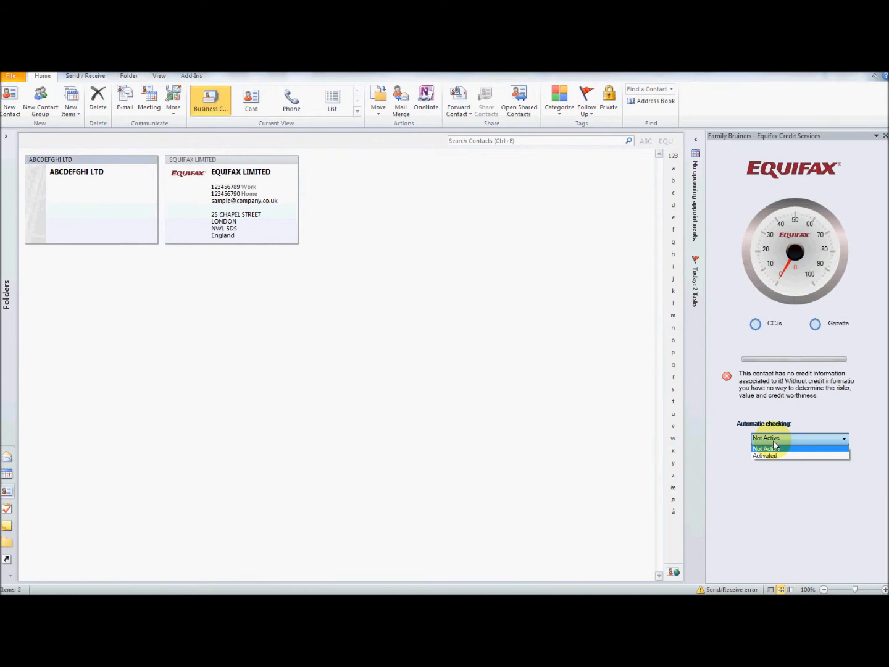
pyautogui.moveTo(785, 456)
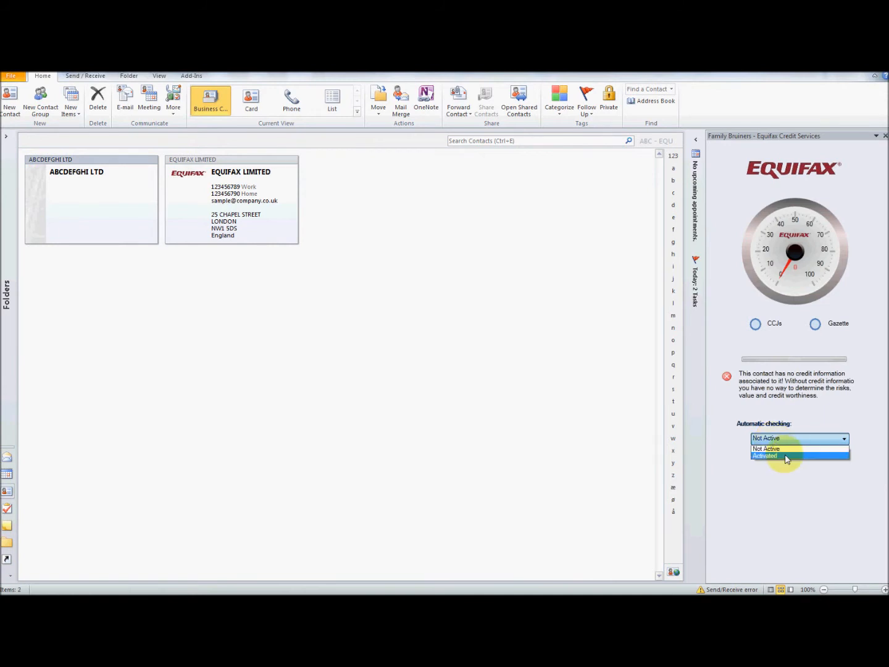
pyautogui.moveTo(784, 460)
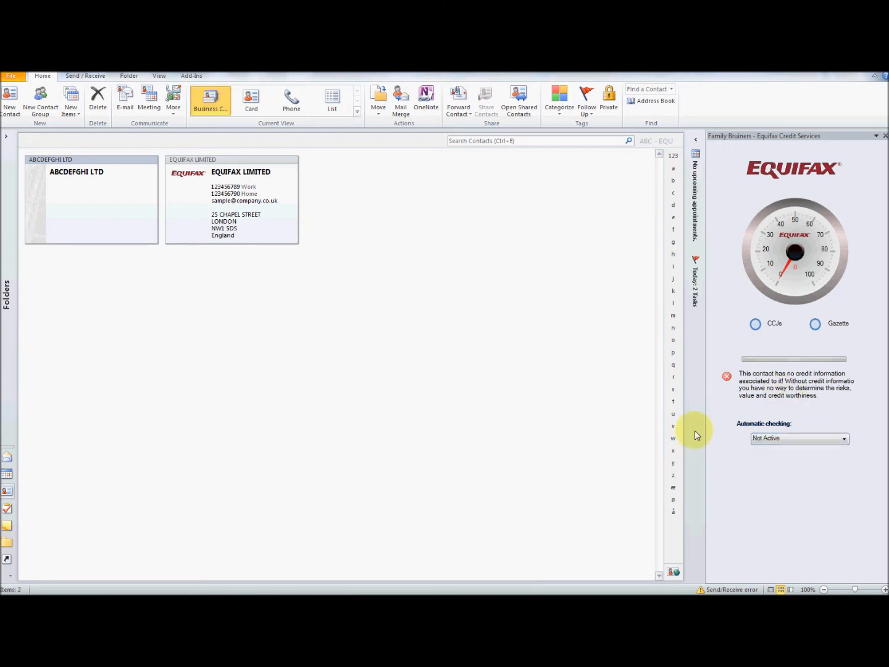
pyautogui.moveTo(258, 188)
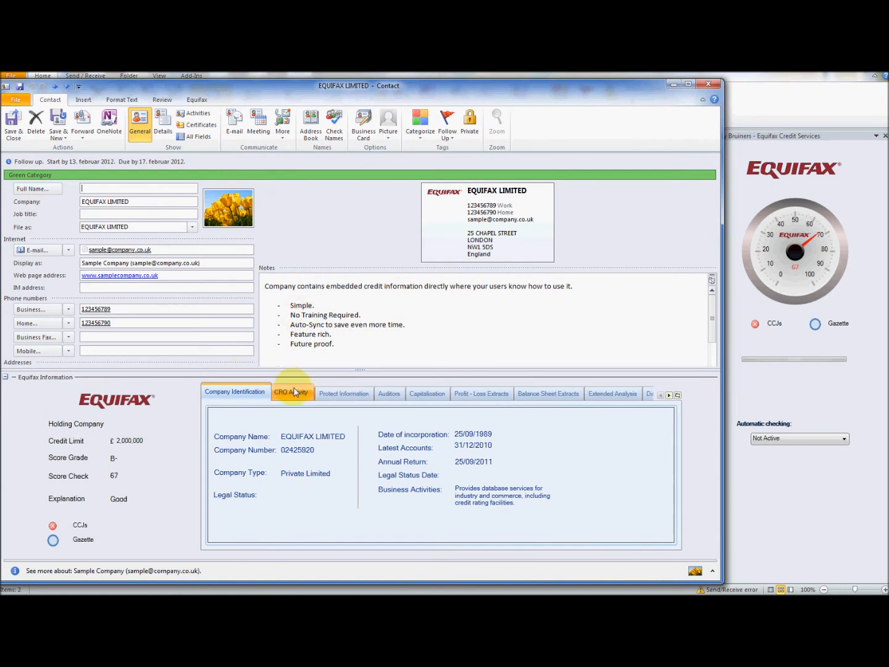
# Browse the Protect, Auditors, Profit and Loss and Balance Sheet sections of EQUIFAX LIMITED.
pyautogui.click(343, 393)
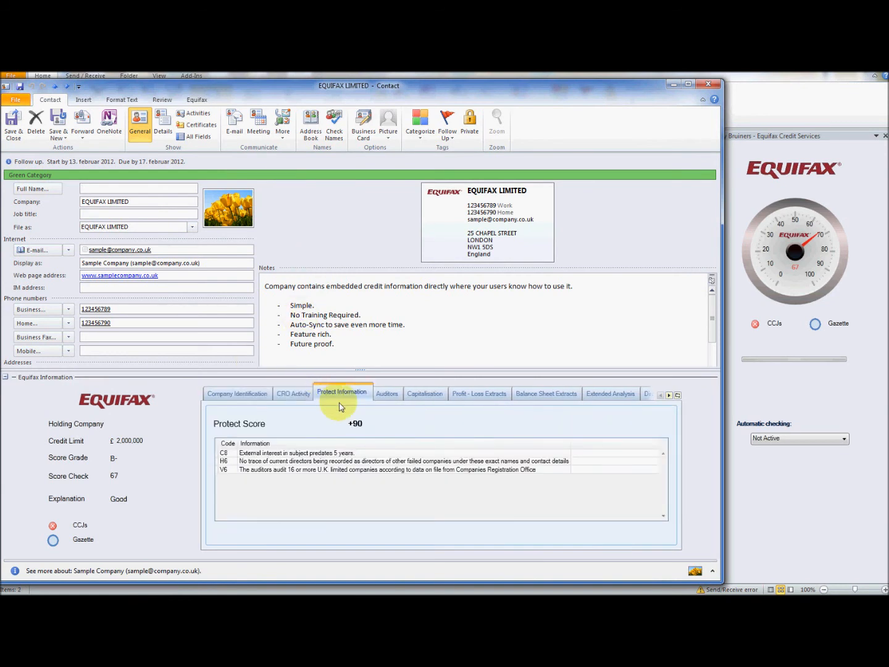
pyautogui.click(388, 393)
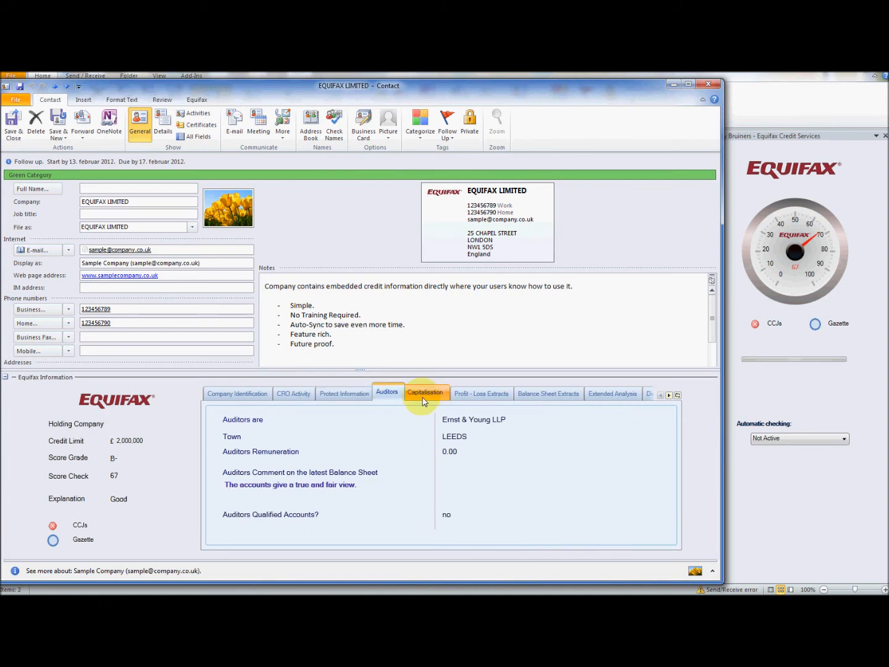
pyautogui.click(480, 393)
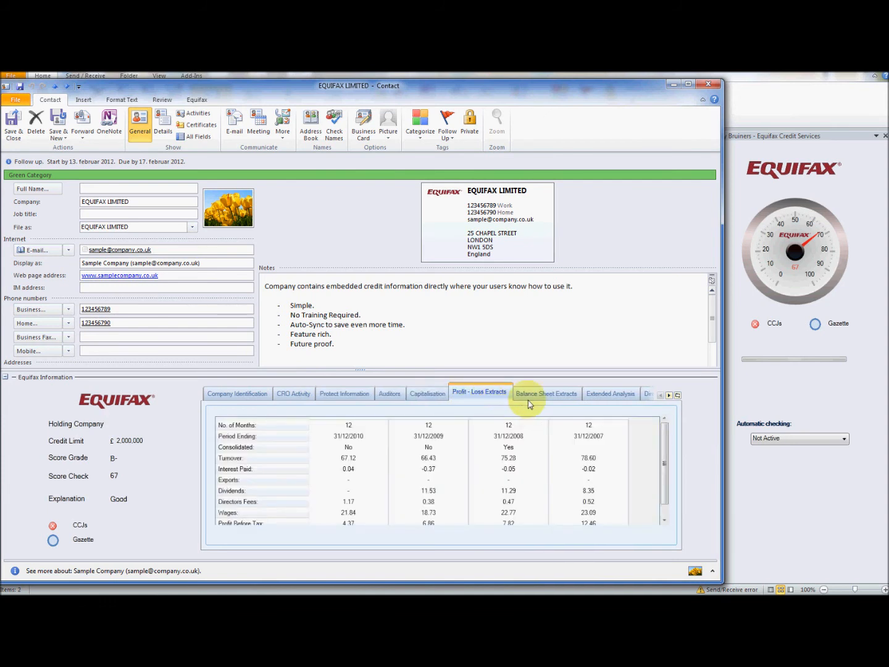
pyautogui.click(610, 392)
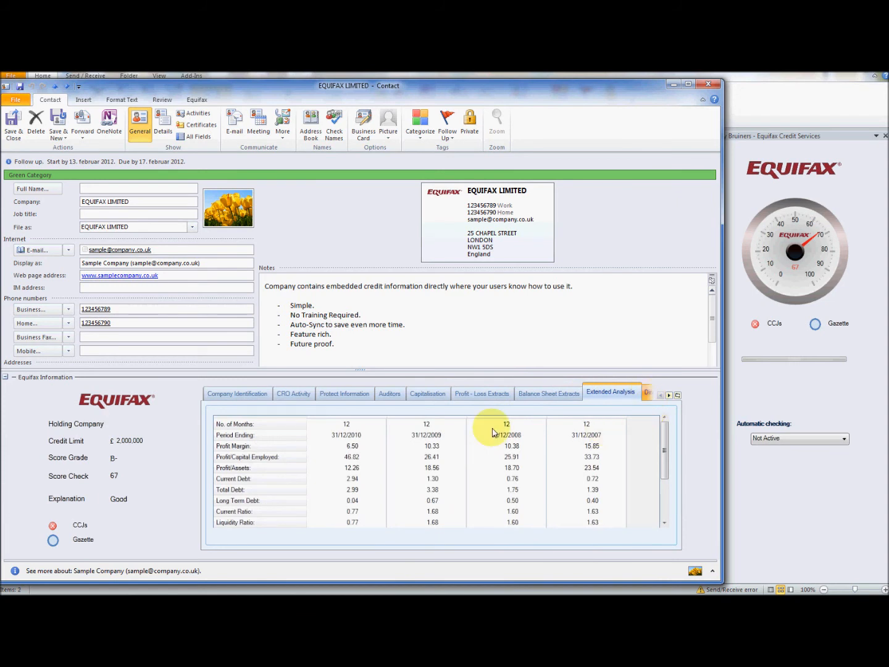
# Show the Directors section and advance its carousel to the next person.
pyautogui.click(648, 394)
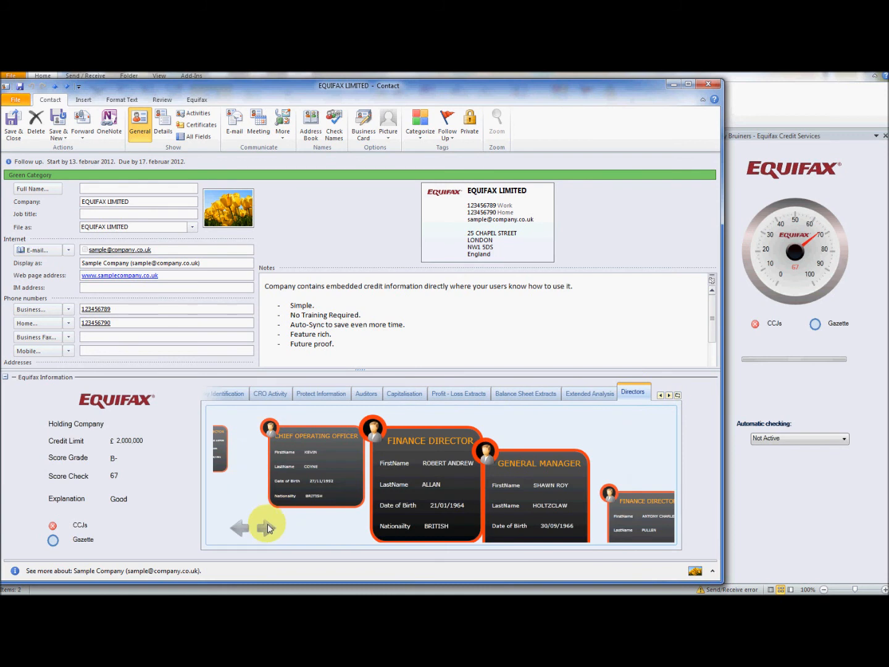
pyautogui.click(266, 524)
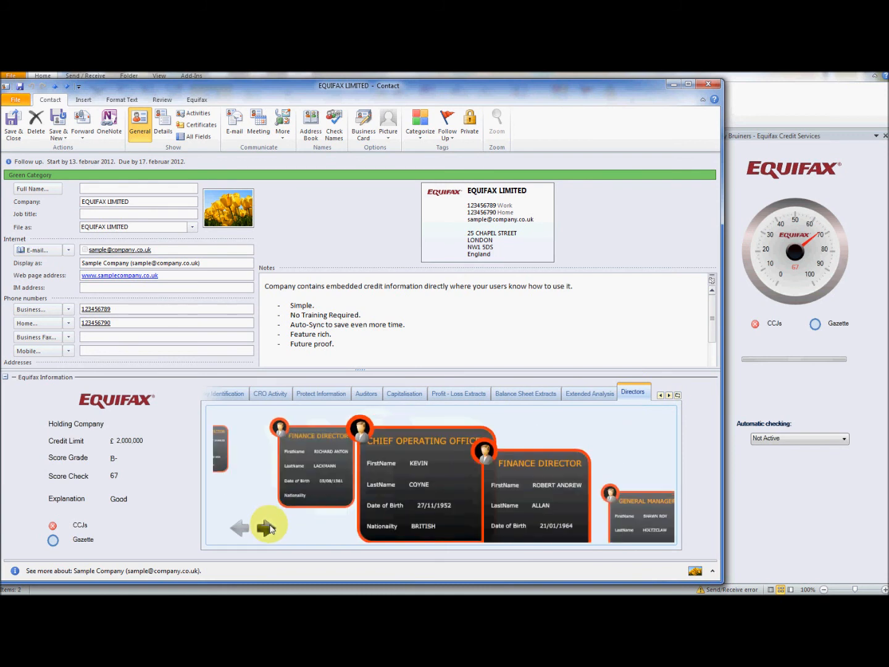